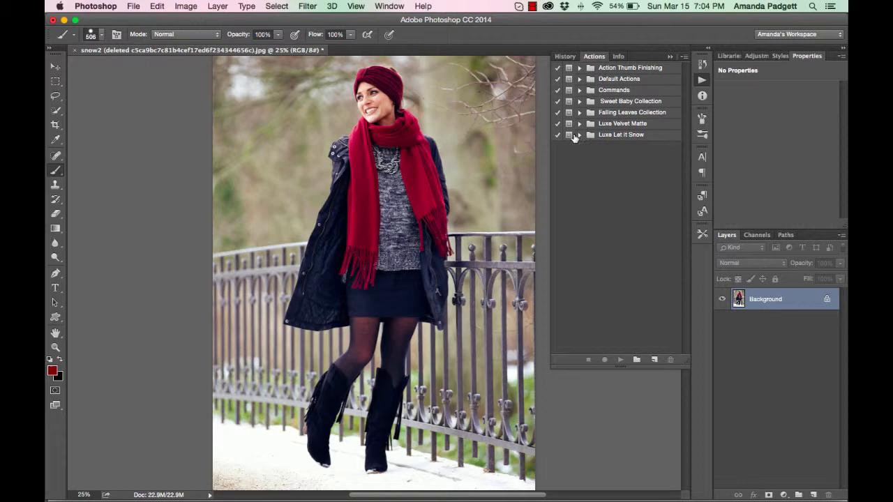
Expand the Luxe Let it Snow action set and glance at the Actions panel menu.
{"action": "left_click", "coordinate": [580, 134]}
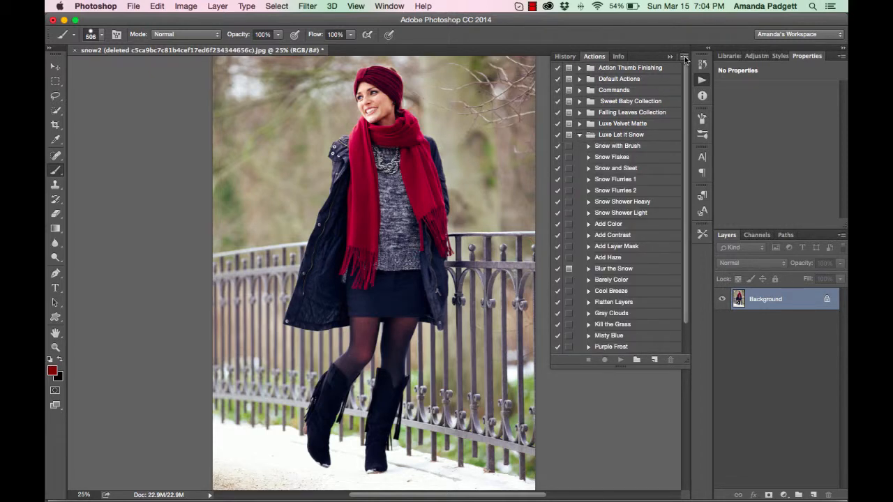
{"action": "left_click", "coordinate": [684, 56]}
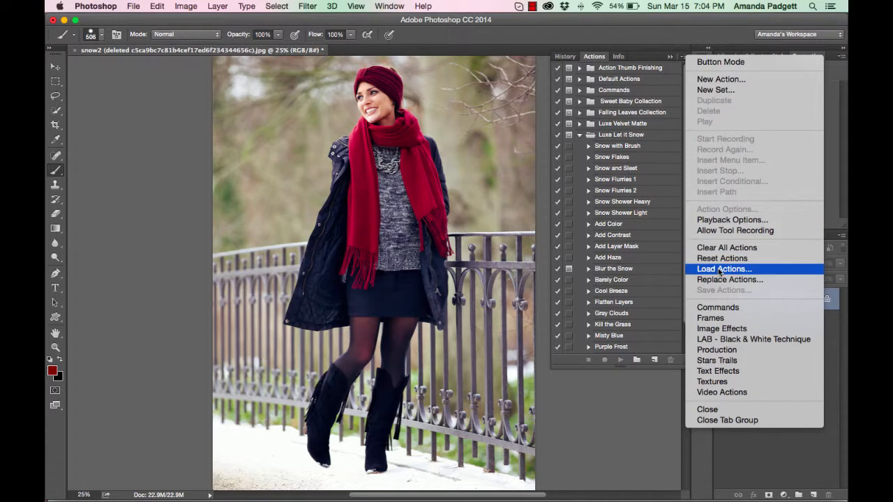
{"action": "mouse_move", "coordinate": [656, 270]}
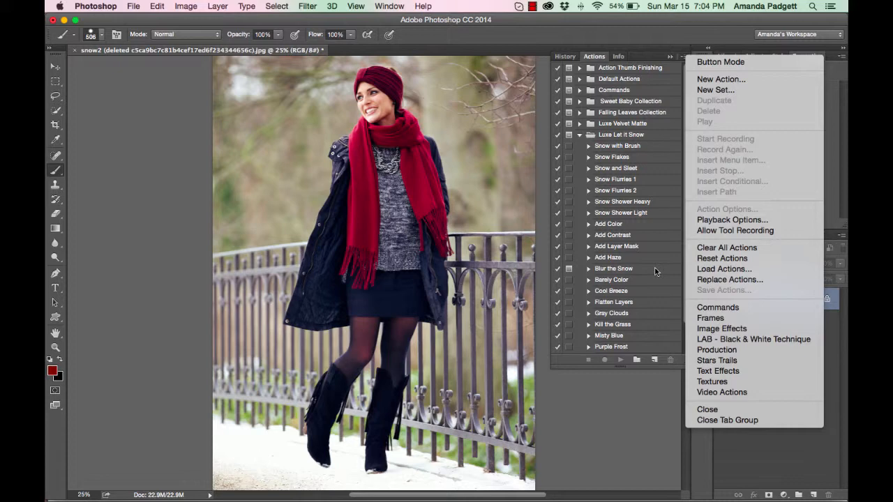
{"action": "mouse_move", "coordinate": [658, 153]}
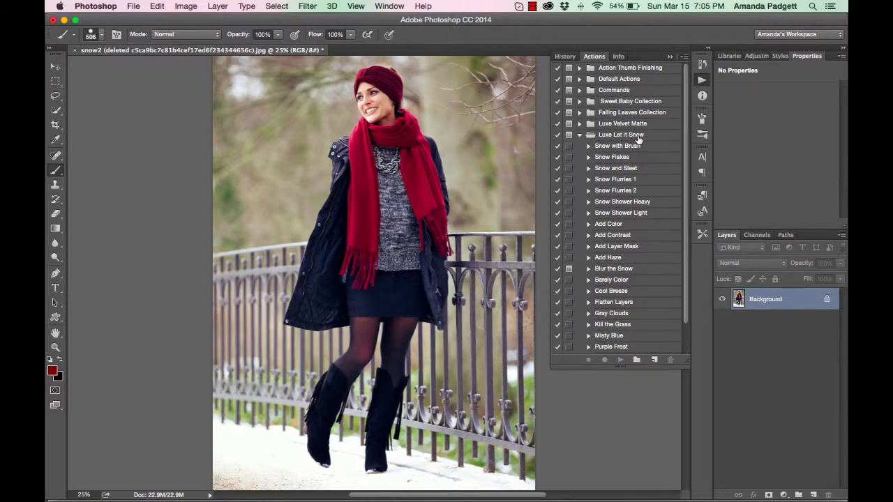
Run the Snow Flakes action to add a Snow Flakes layer of white flakes over the portrait.
{"action": "left_click", "coordinate": [615, 178]}
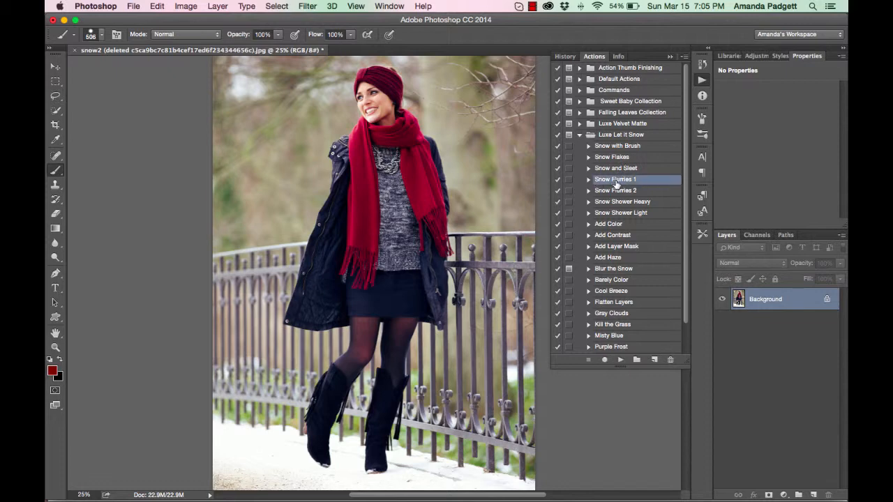
{"action": "left_click", "coordinate": [611, 157]}
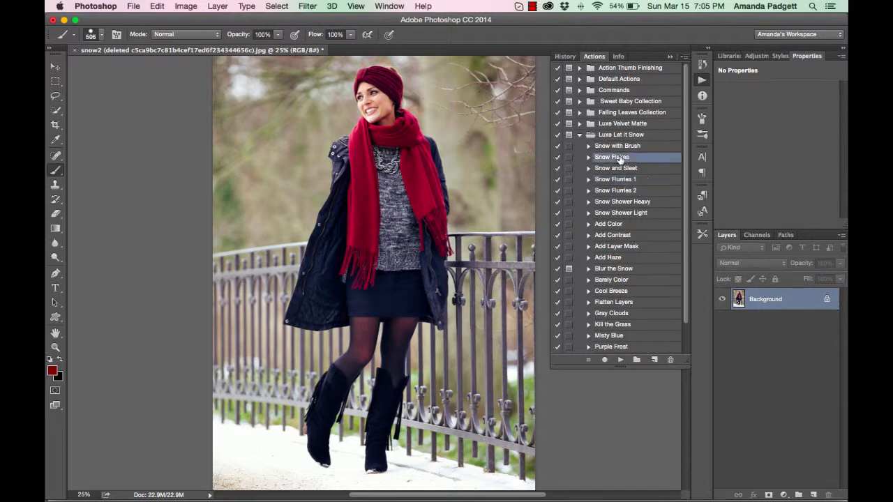
{"action": "left_click", "coordinate": [619, 360]}
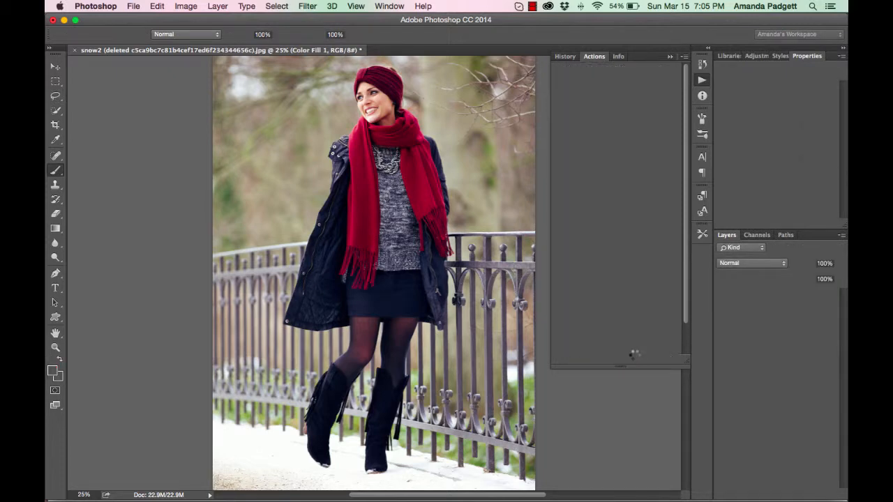
{"action": "left_click", "coordinate": [750, 262]}
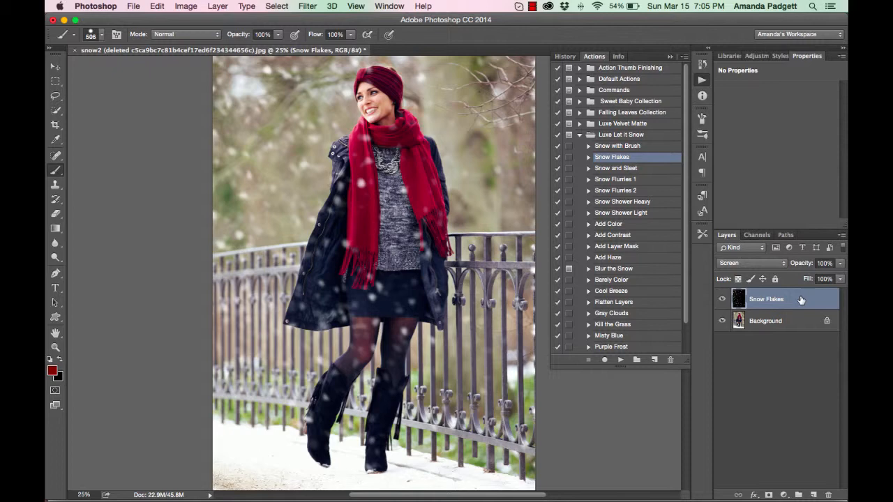
{"action": "mouse_move", "coordinate": [496, 259]}
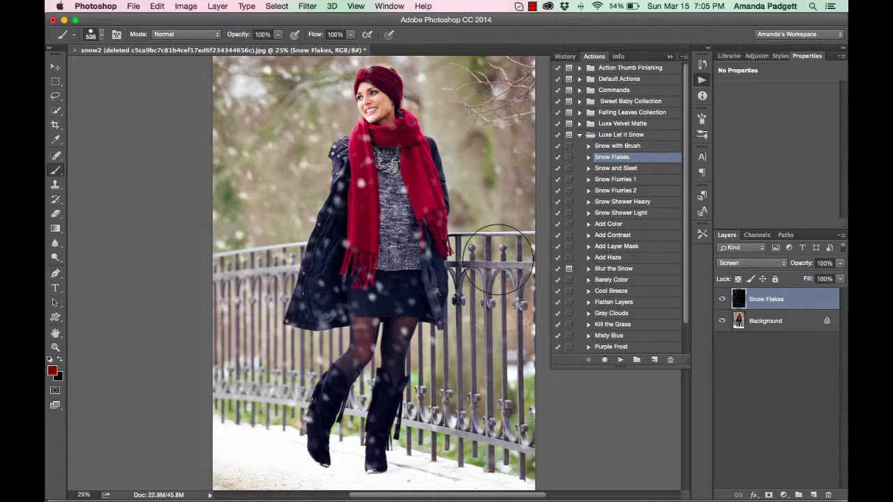
{"action": "mouse_move", "coordinate": [496, 262]}
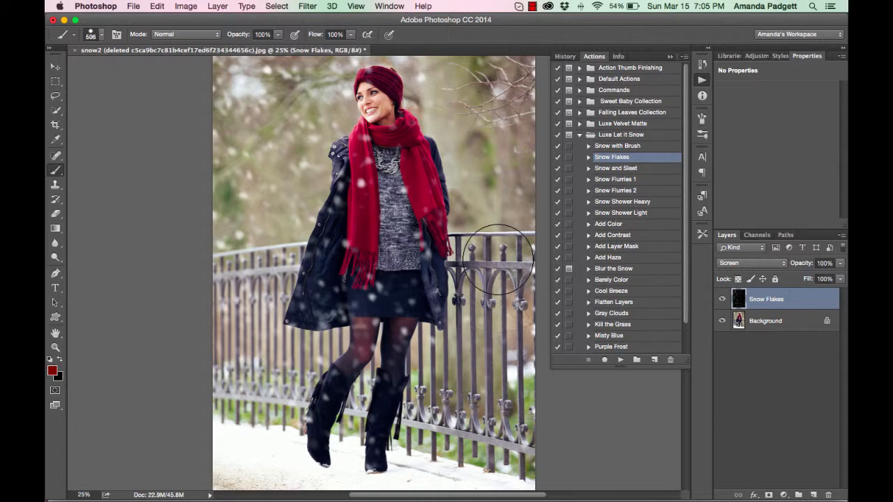
{"action": "mouse_move", "coordinate": [641, 189]}
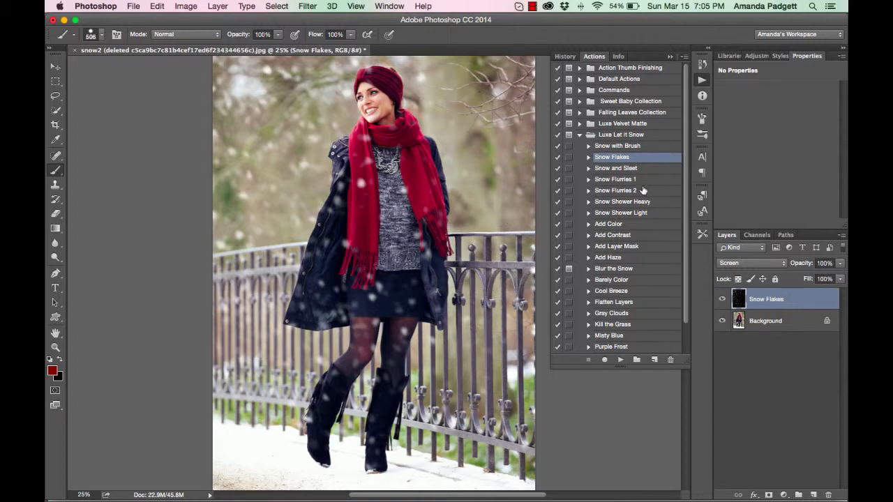
{"action": "mouse_move", "coordinate": [642, 200]}
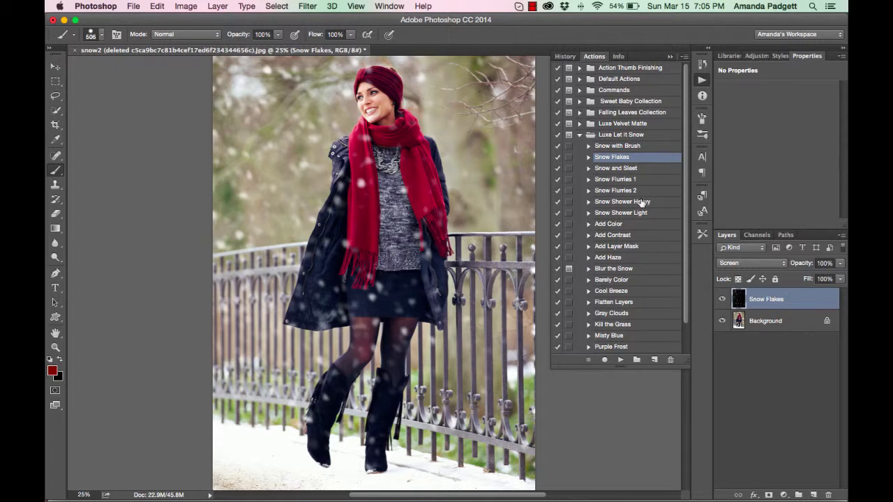
Run the Snow Flurries 2 action to add a second falling-snow layer above Snow Flakes.
{"action": "left_click", "coordinate": [615, 189]}
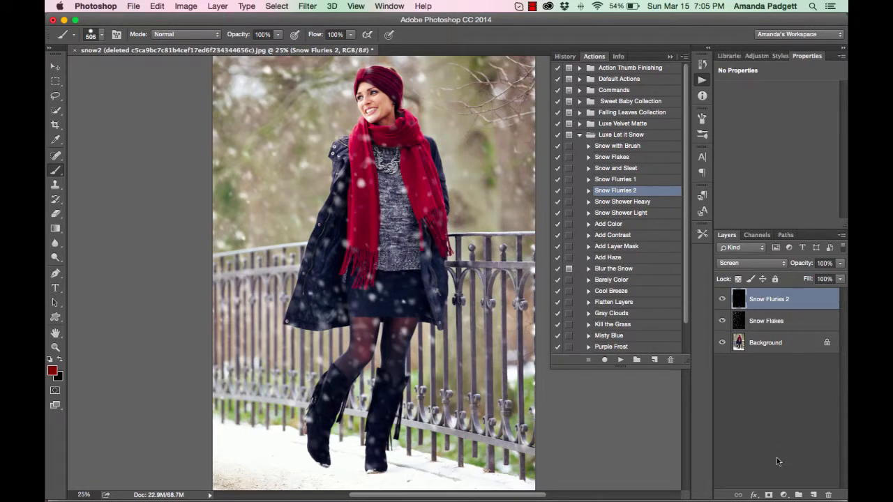
{"action": "mouse_move", "coordinate": [767, 494]}
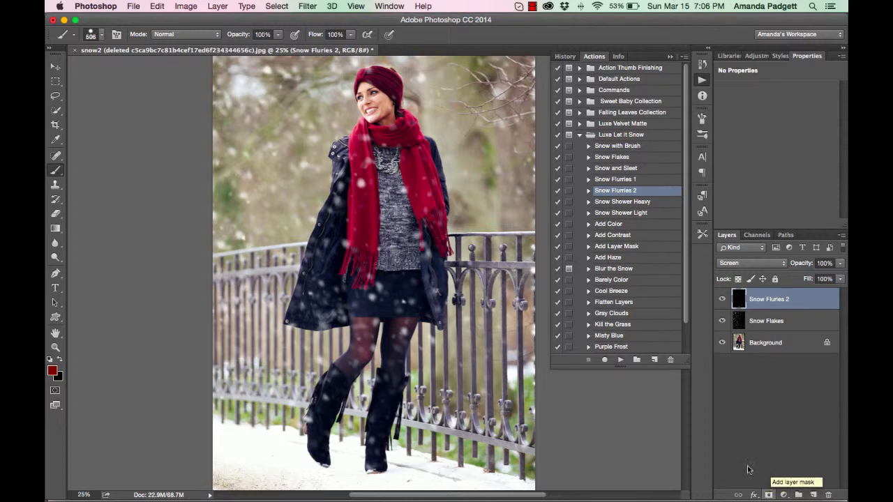
Add layer masks to Snow Flurries 2 and Snow Flakes and brush the flakes off the woman.
{"action": "left_click", "coordinate": [617, 245]}
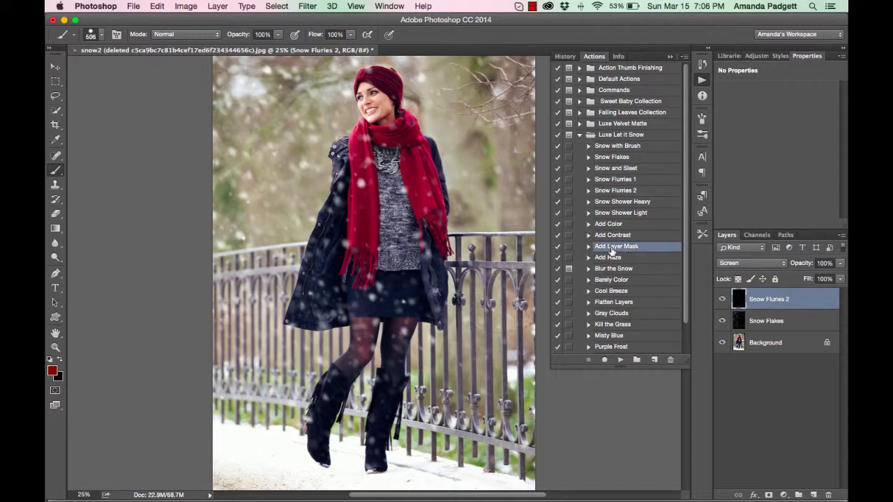
{"action": "left_click", "coordinate": [619, 359]}
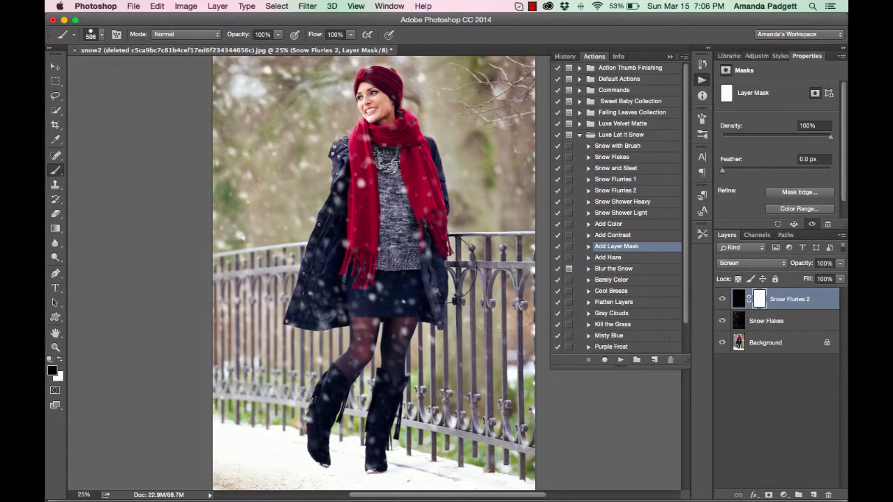
{"action": "mouse_move", "coordinate": [83, 167]}
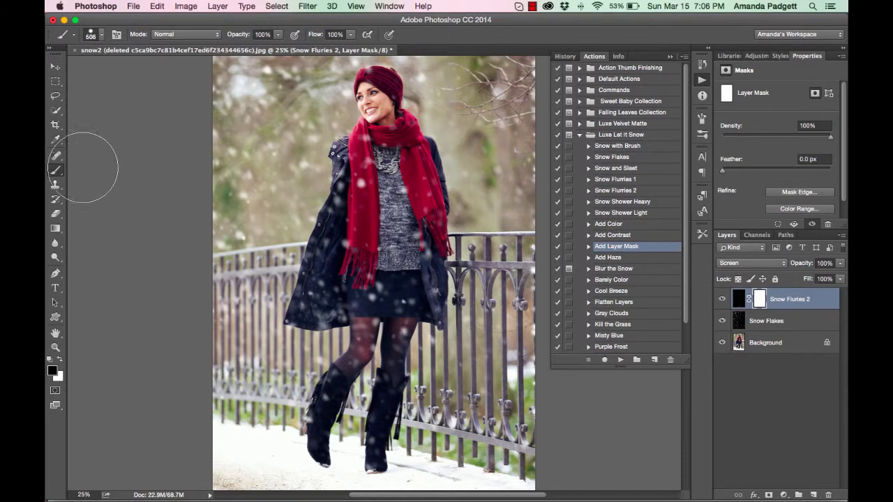
{"action": "mouse_move", "coordinate": [56, 173]}
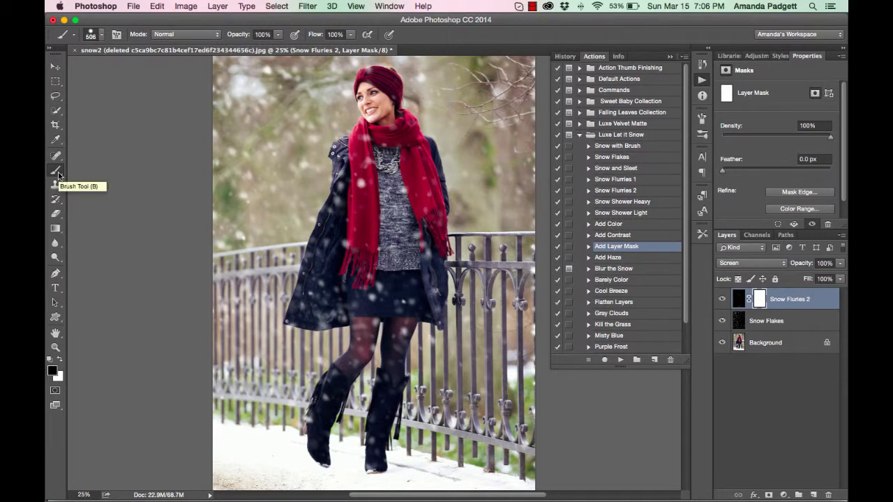
{"action": "mouse_move", "coordinate": [63, 352]}
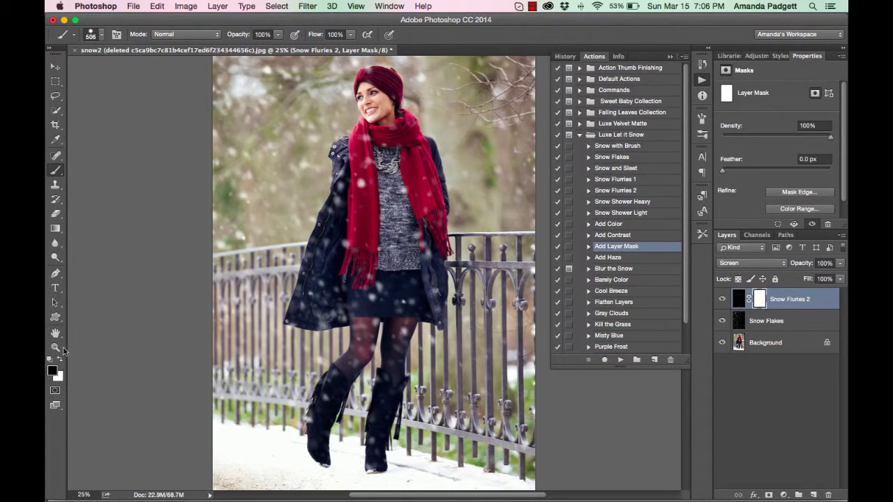
{"action": "mouse_move", "coordinate": [53, 373]}
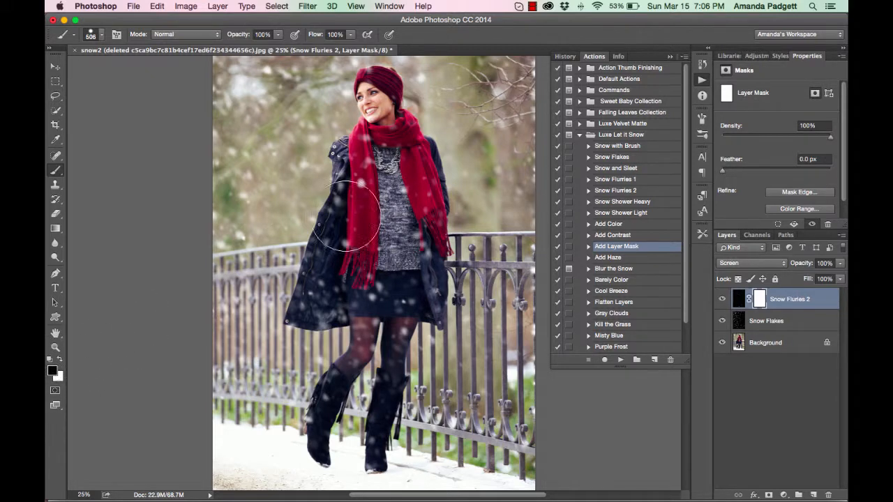
{"action": "left_click", "coordinate": [277, 33]}
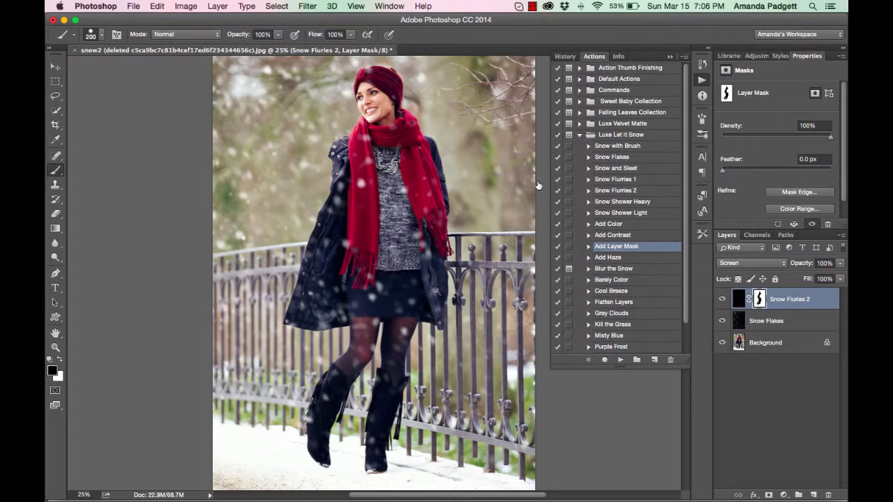
{"action": "left_click", "coordinate": [766, 320]}
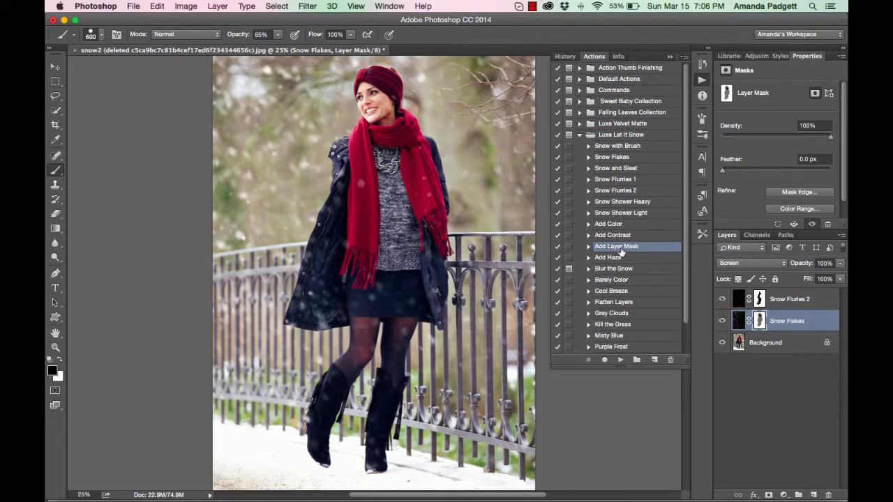
Run the Purple Frost action above Snow Flurries 2 and toggle its tint to compare.
{"action": "left_click", "coordinate": [790, 298]}
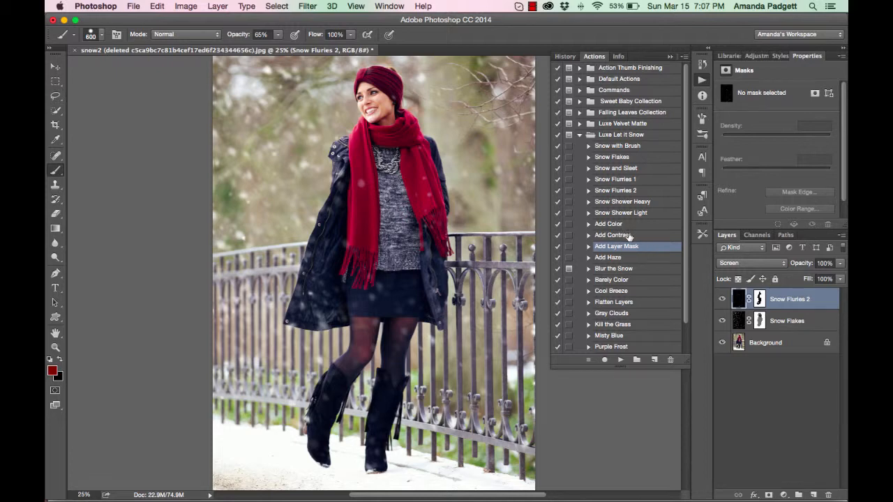
{"action": "mouse_move", "coordinate": [630, 304]}
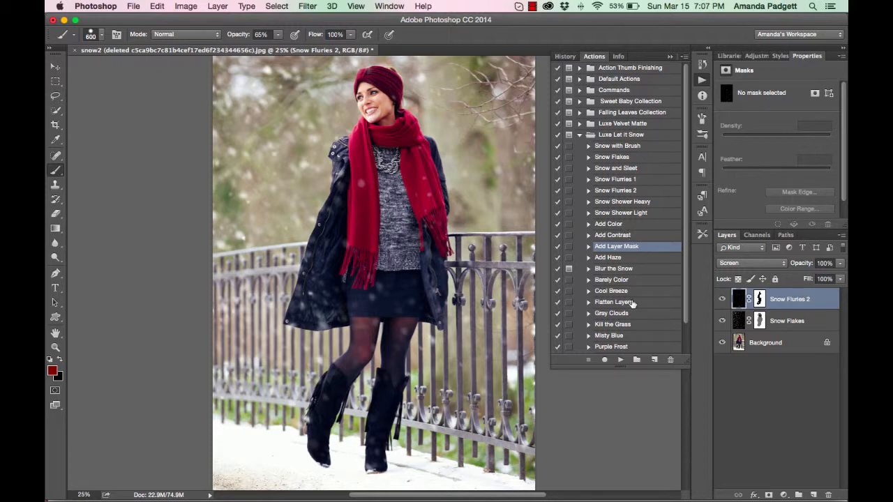
{"action": "mouse_move", "coordinate": [639, 348]}
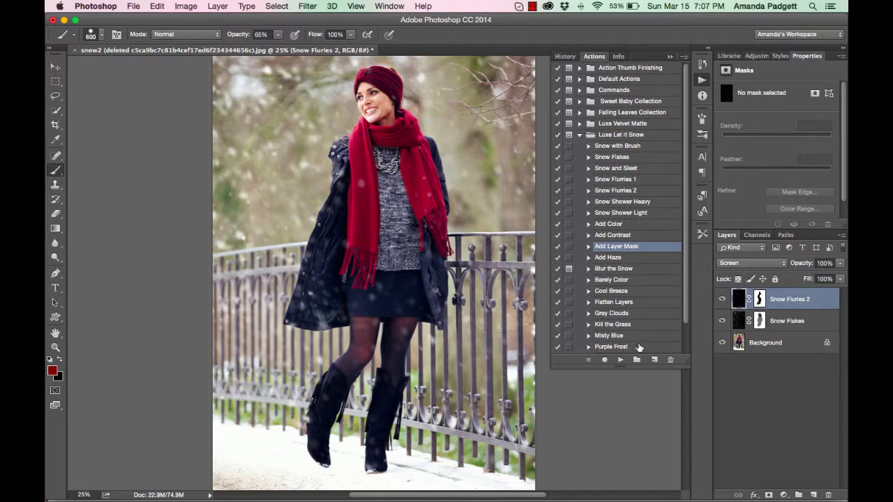
{"action": "left_click", "coordinate": [611, 346]}
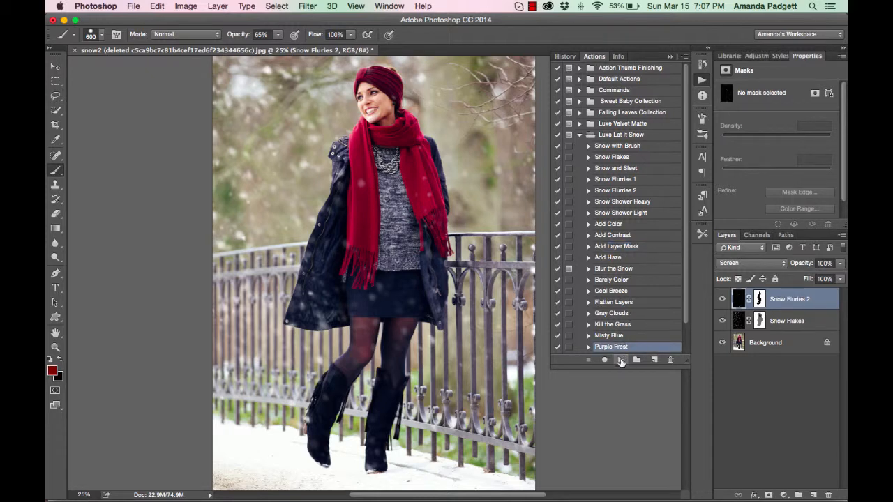
{"action": "left_click", "coordinate": [619, 360]}
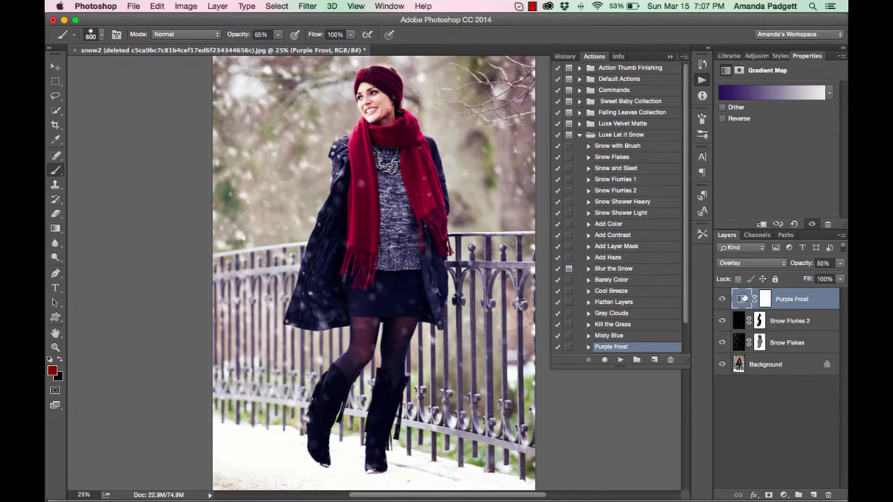
{"action": "left_click", "coordinate": [722, 298]}
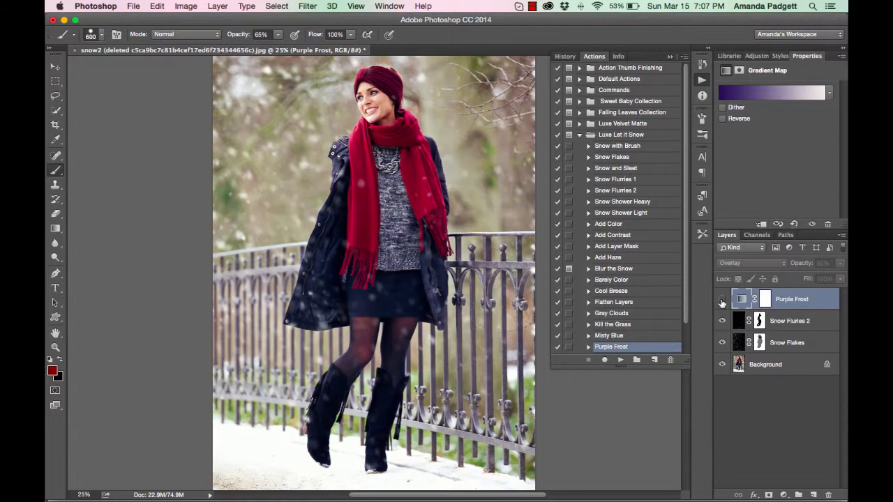
{"action": "left_click", "coordinate": [823, 262]}
{"action": "type", "text": "44"}
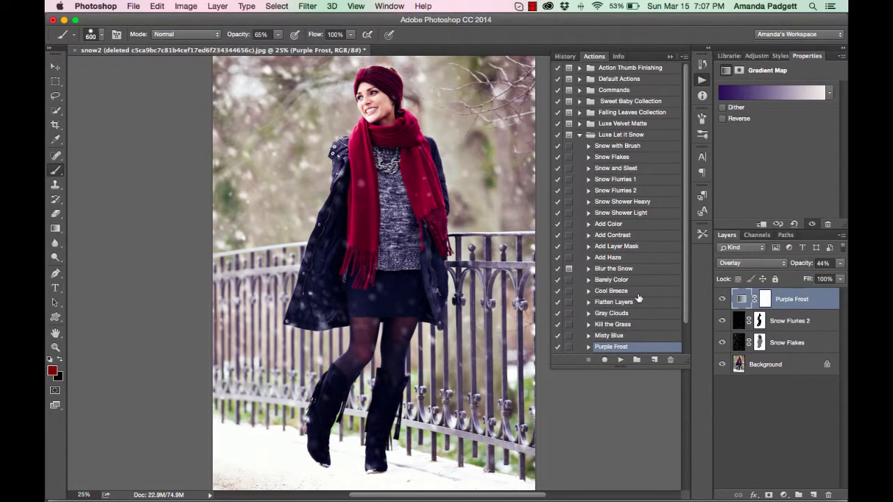
{"action": "mouse_move", "coordinate": [616, 320]}
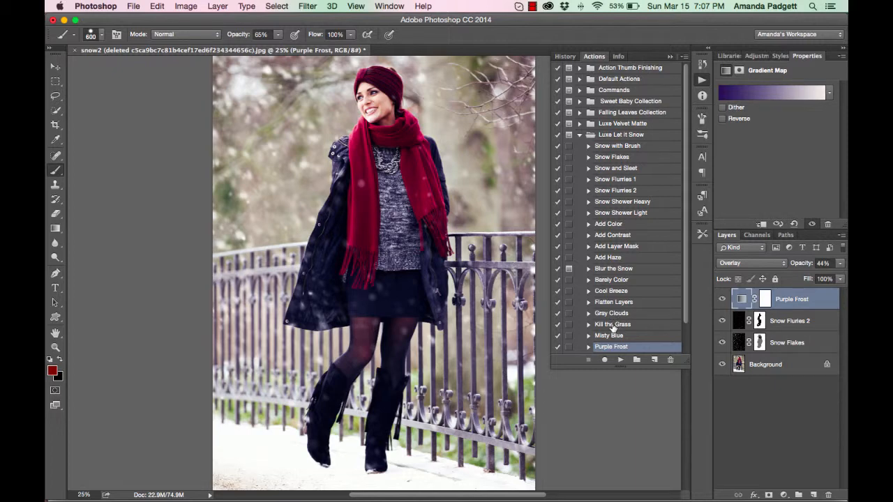
Run the Kill the Grass action to add a masked Hue/Saturation layer above Purple Frost.
{"action": "left_click", "coordinate": [612, 323]}
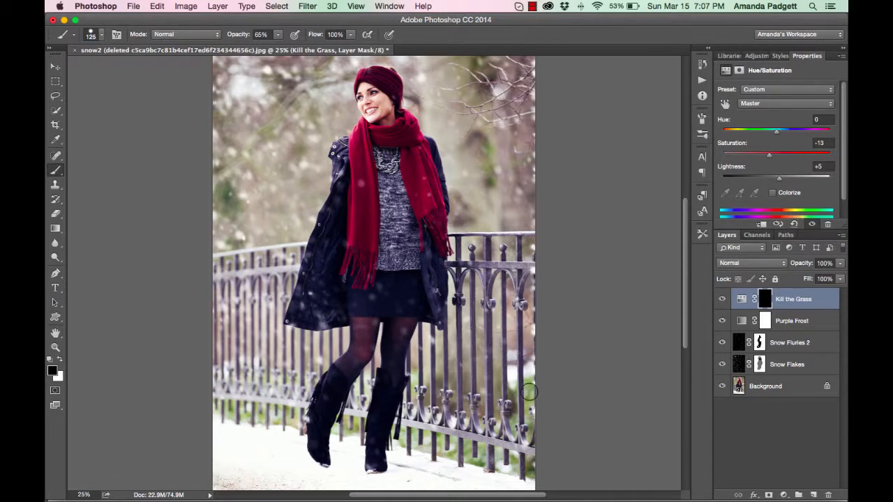
{"action": "mouse_move", "coordinate": [232, 44]}
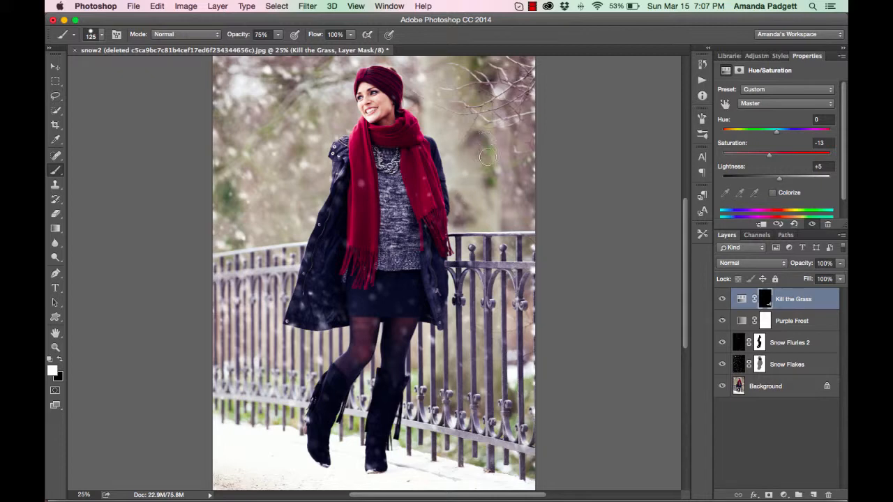
{"action": "mouse_move", "coordinate": [463, 63]}
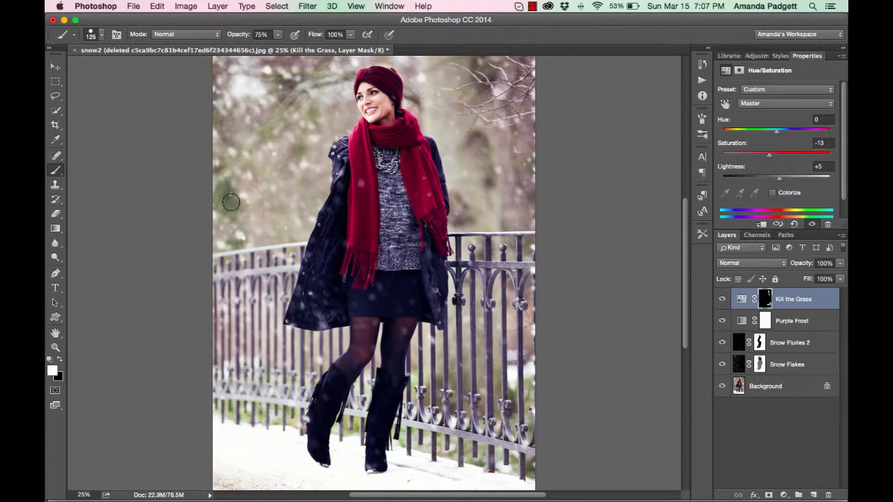
{"action": "mouse_move", "coordinate": [331, 66]}
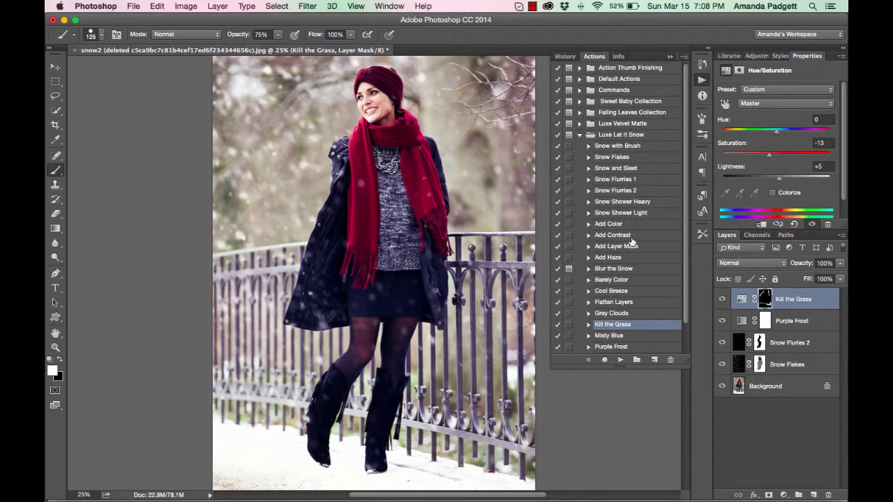
{"action": "mouse_move", "coordinate": [630, 152]}
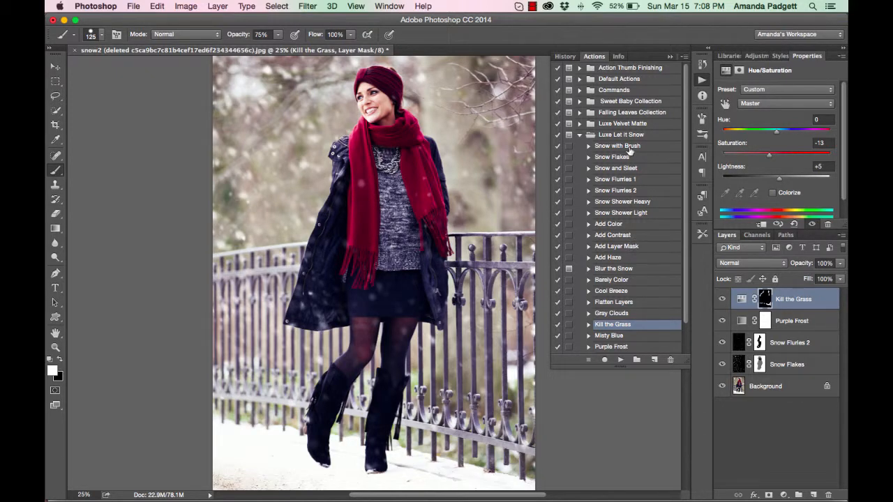
Run the Snow with Brush action to add a Use Brush for Snow layer with a black mask.
{"action": "left_click", "coordinate": [616, 145]}
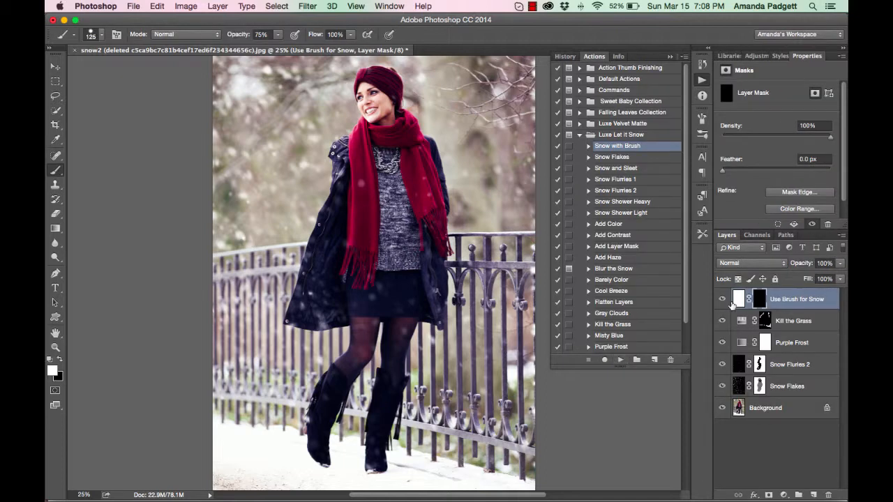
{"action": "mouse_move", "coordinate": [760, 299]}
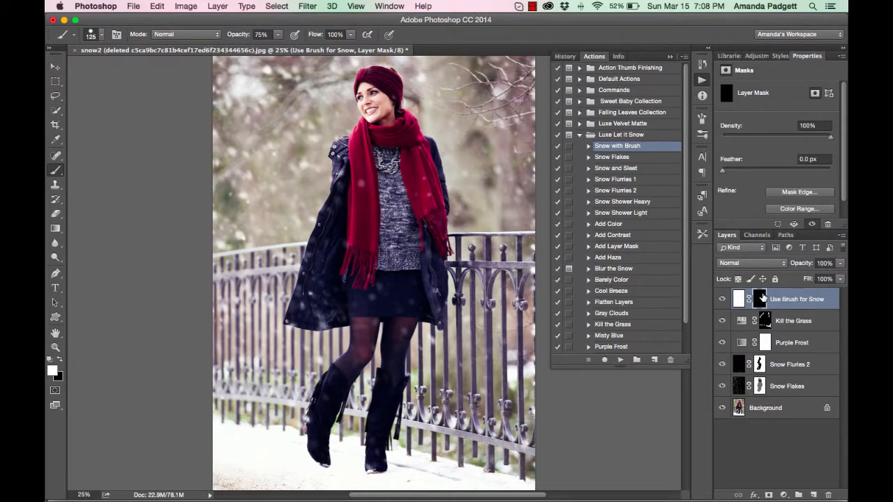
{"action": "mouse_move", "coordinate": [764, 298]}
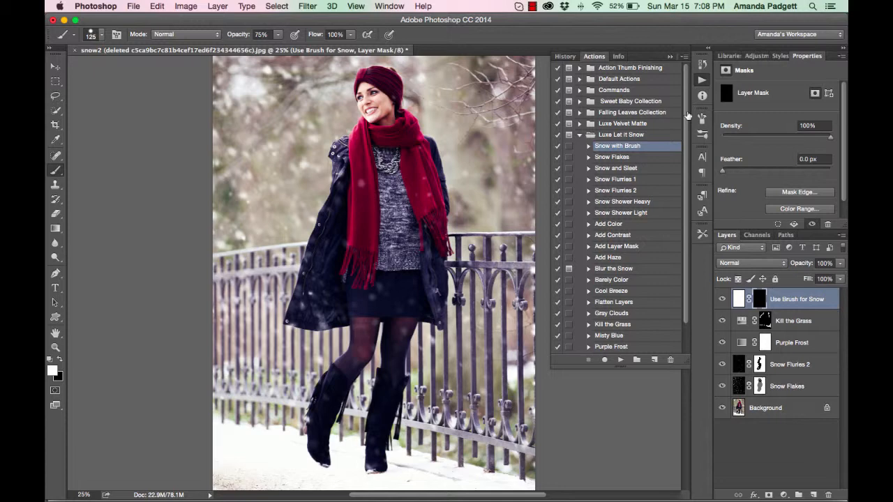
Load the Luxe_snowbrushes.abr set into the Brush Presets panel via Load Brushes.
{"action": "left_click", "coordinate": [389, 5]}
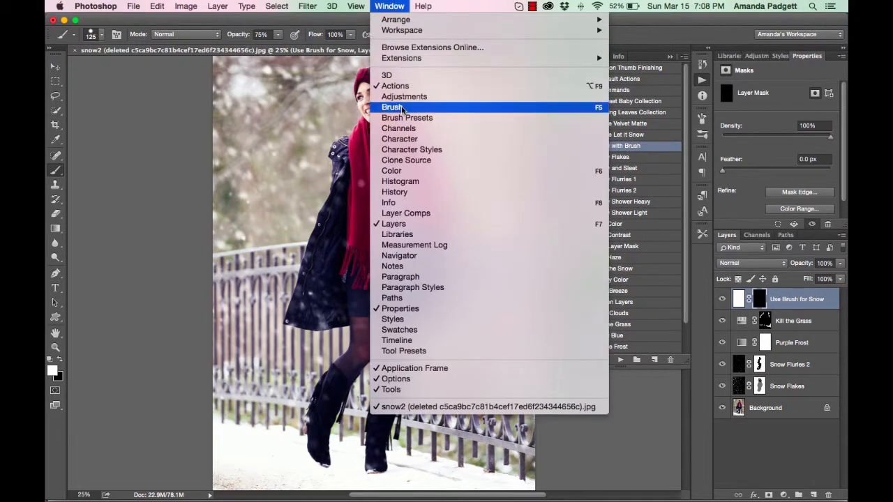
{"action": "left_click", "coordinate": [391, 106]}
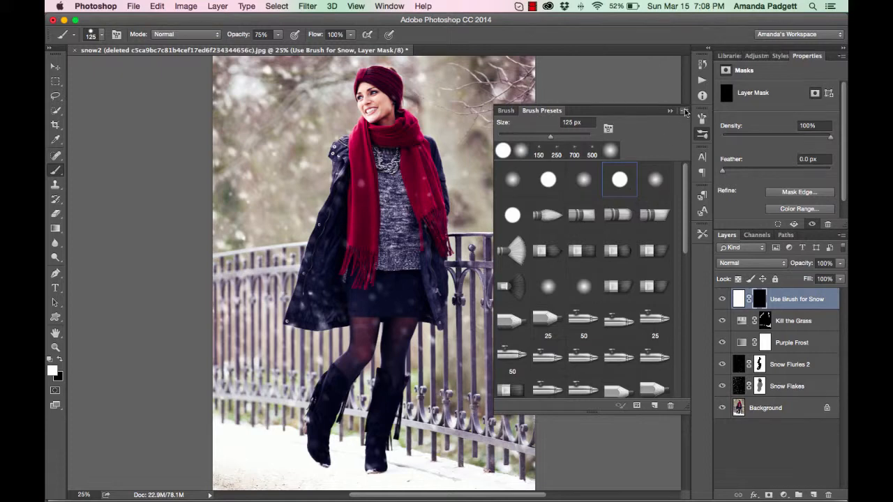
{"action": "left_click", "coordinate": [685, 111]}
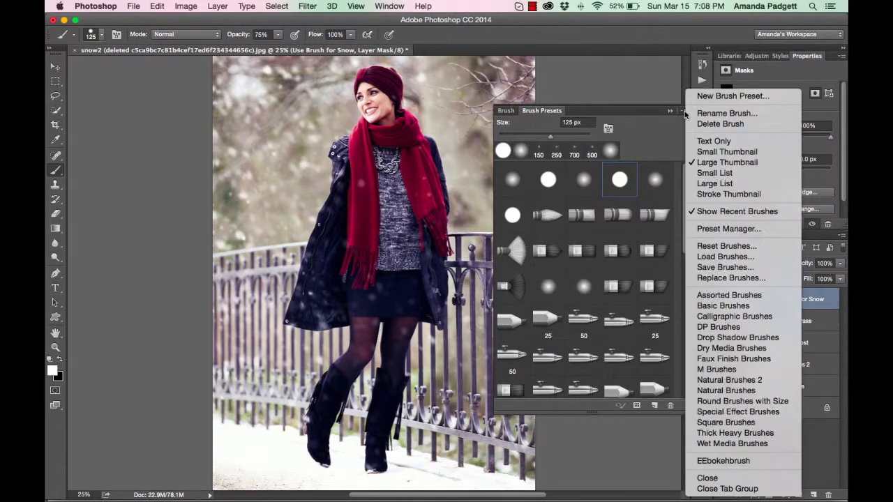
{"action": "mouse_move", "coordinate": [725, 256]}
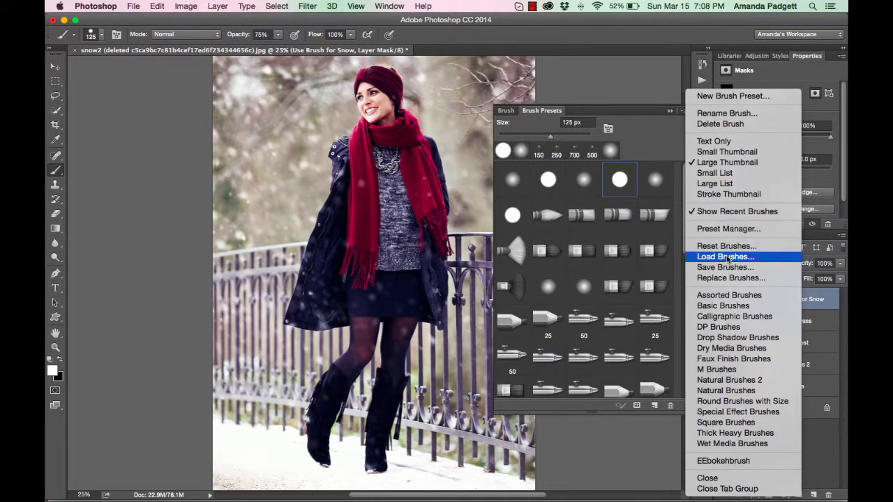
{"action": "left_click", "coordinate": [726, 256]}
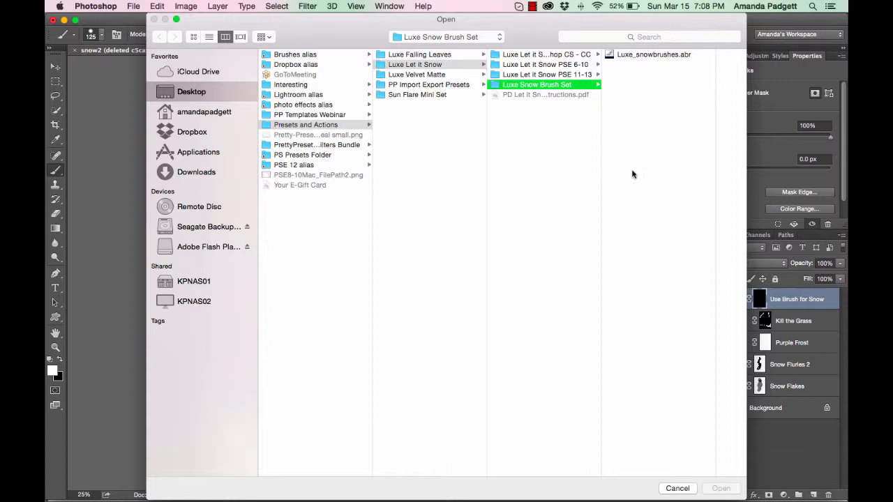
{"action": "mouse_move", "coordinate": [460, 69]}
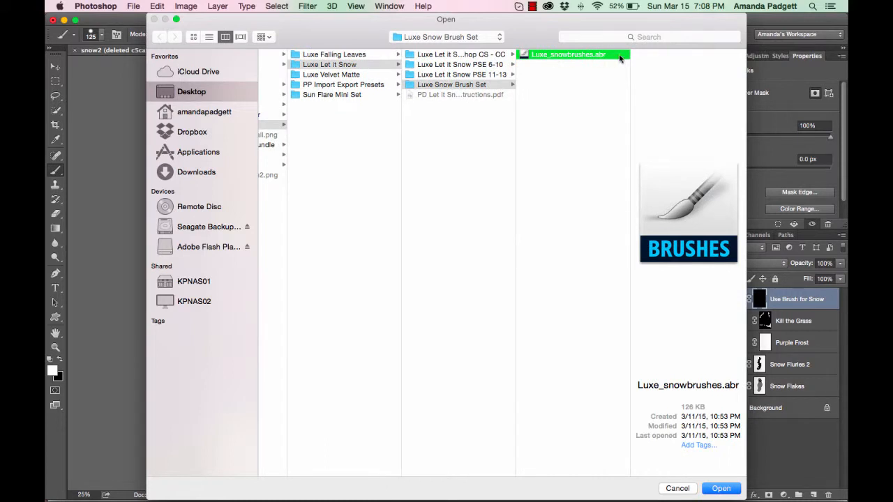
{"action": "mouse_move", "coordinate": [598, 61]}
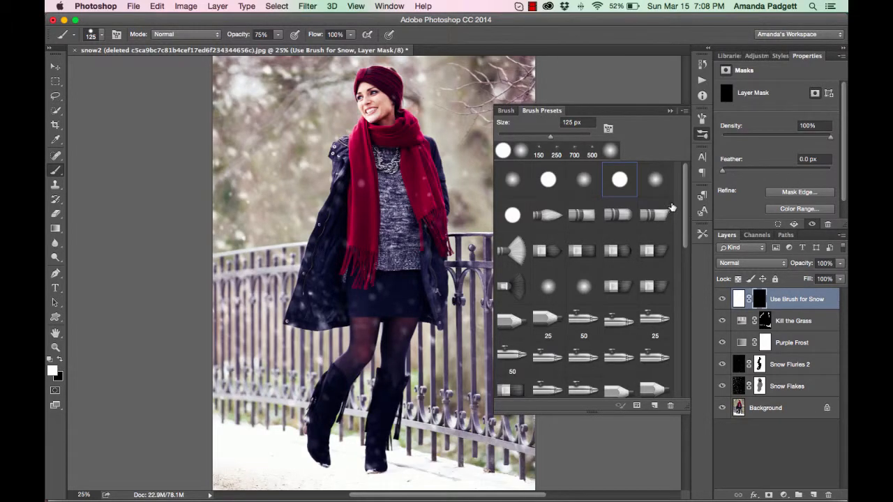
Choose a snow-speckle brush from the newly loaded Luxe set as the current brush.
{"action": "scroll", "scroll_direction": "down", "scroll_amount": 3}
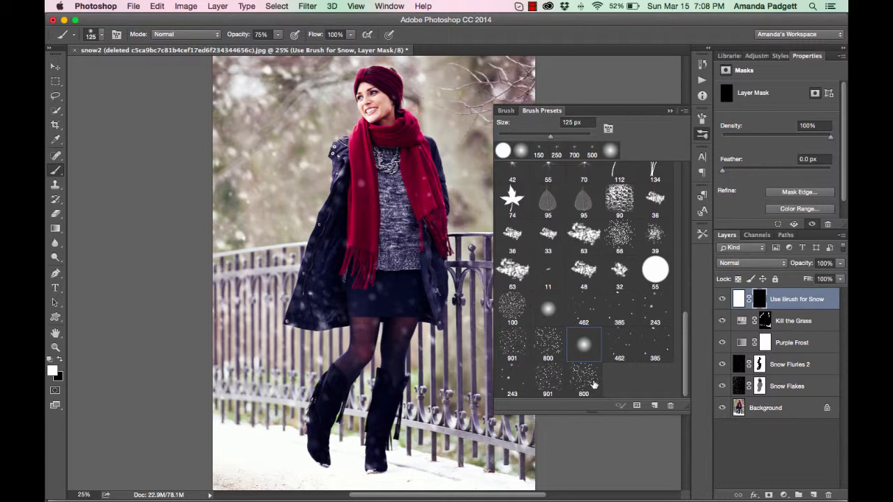
{"action": "left_click", "coordinate": [619, 342]}
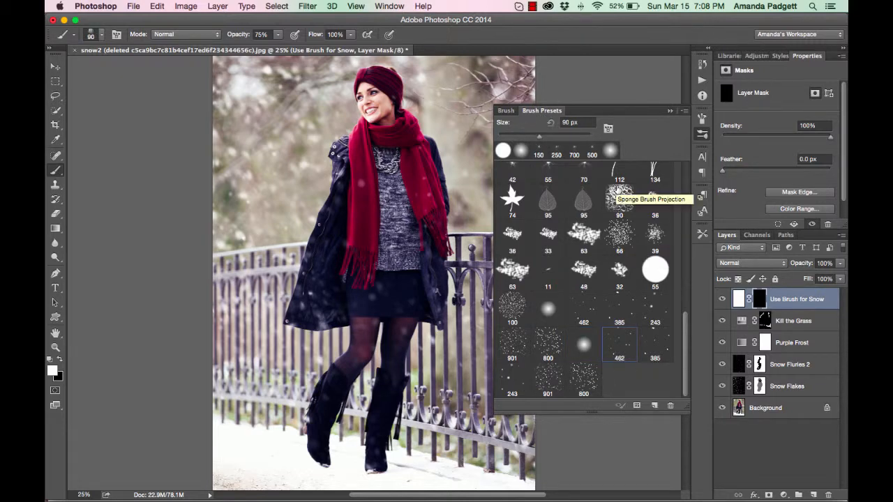
Turn on Scattering at 300% for the 482 px snow brush, reviewing Dual Brush and Brush Pose.
{"action": "left_click", "coordinate": [483, 111]}
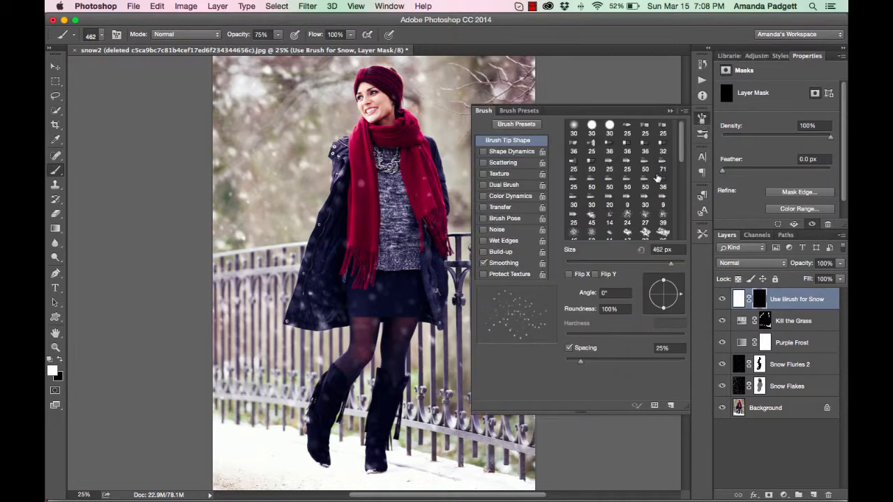
{"action": "mouse_move", "coordinate": [700, 123]}
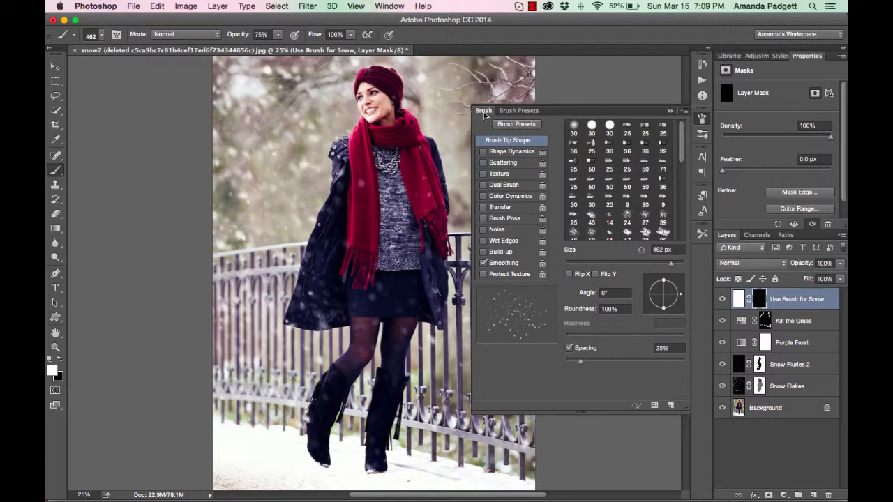
{"action": "left_click", "coordinate": [541, 111]}
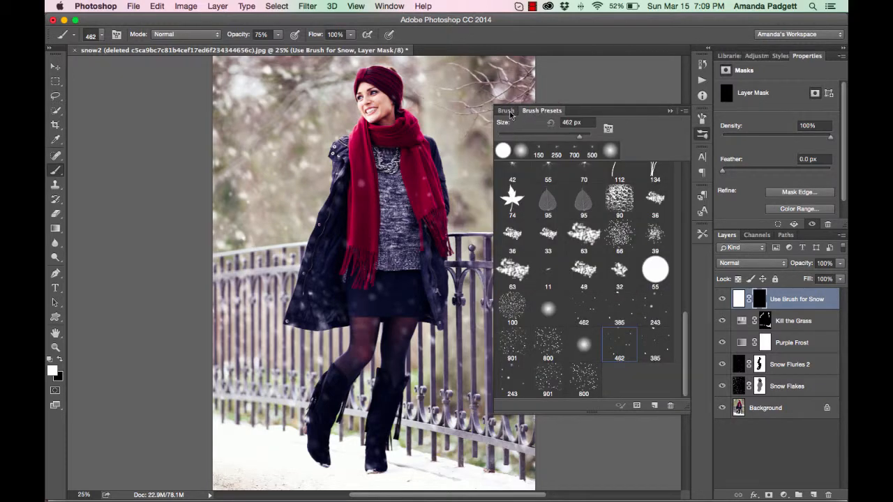
{"action": "left_click", "coordinate": [482, 110]}
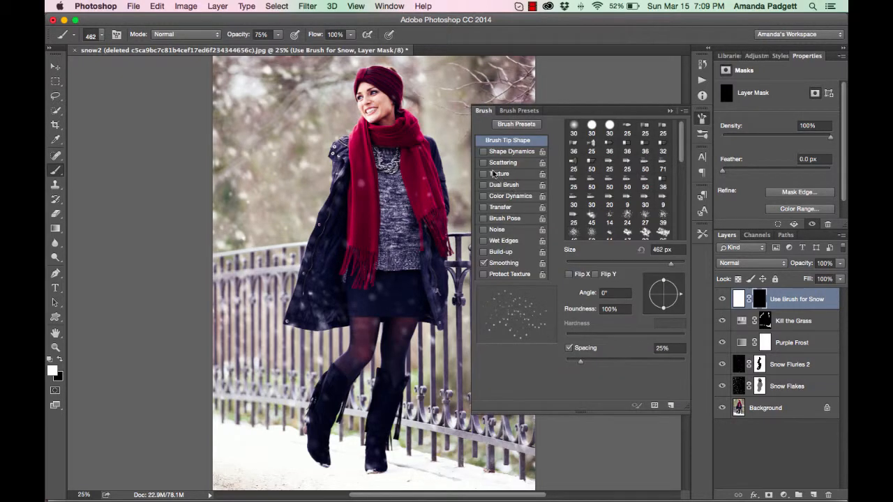
{"action": "left_click", "coordinate": [484, 162]}
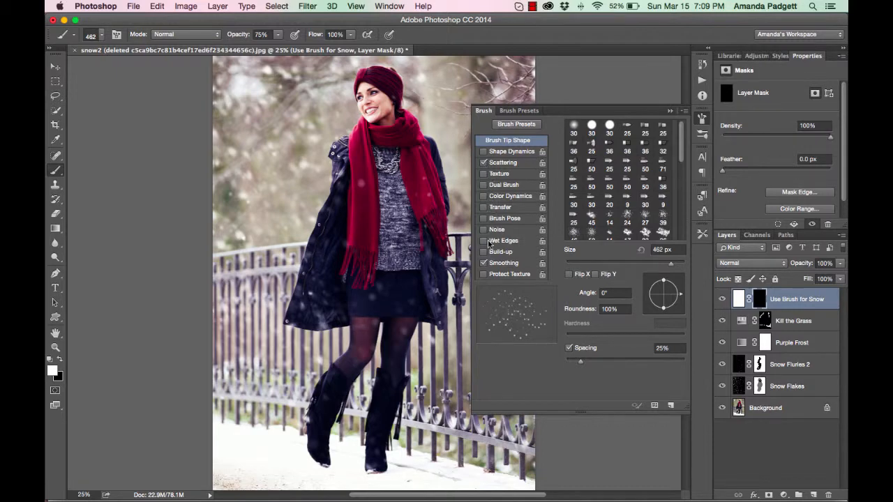
{"action": "left_click", "coordinate": [502, 162]}
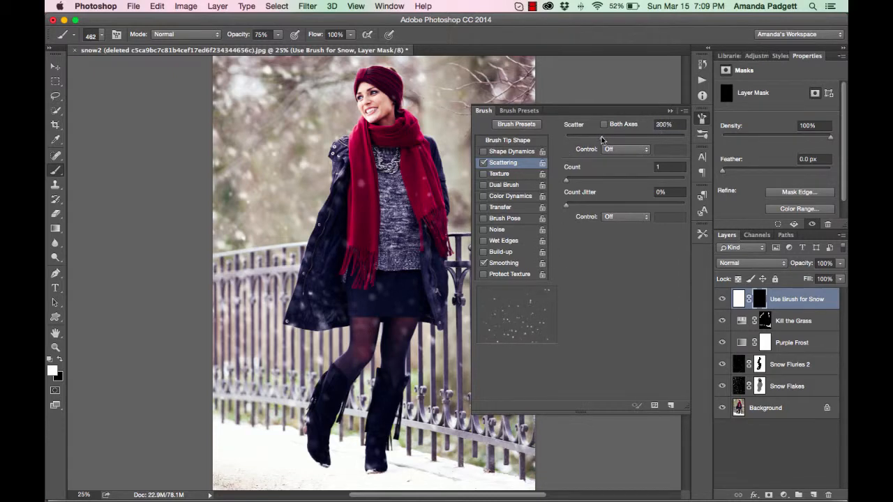
{"action": "mouse_move", "coordinate": [513, 223]}
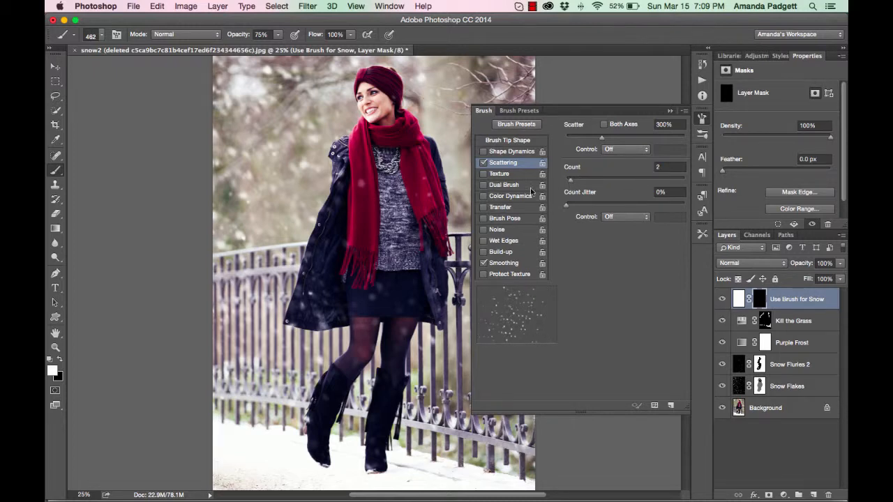
{"action": "left_click", "coordinate": [503, 185]}
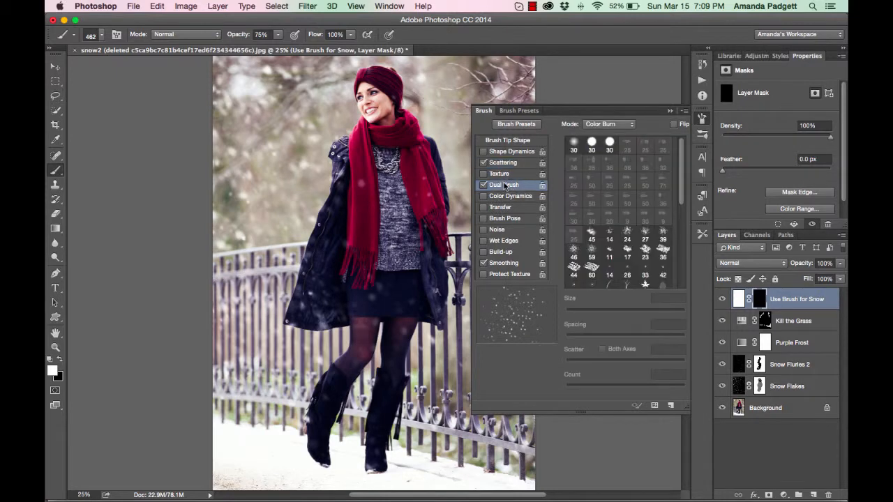
{"action": "left_click", "coordinate": [505, 218]}
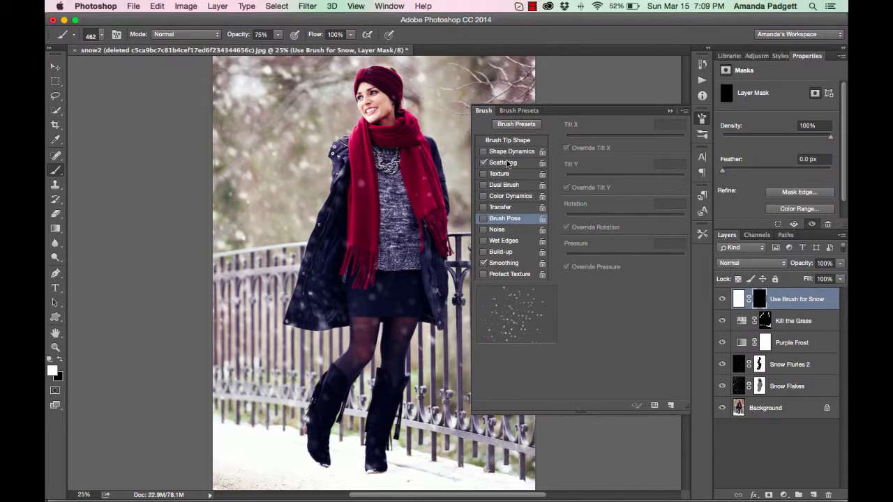
{"action": "left_click", "coordinate": [503, 162]}
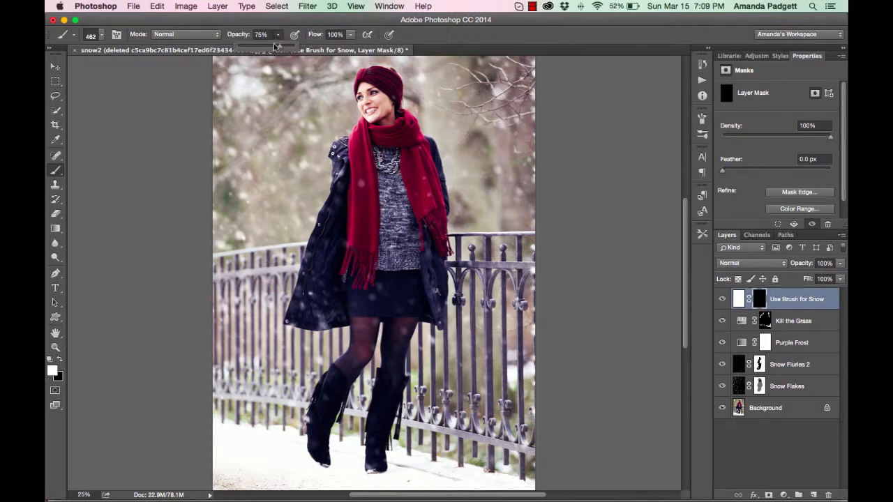
Lower the snow brush opacity to about 44% for painting on the Use Brush for Snow layer.
{"action": "left_click_drag", "start_coordinate": [273, 45], "coordinate": [262, 44]}
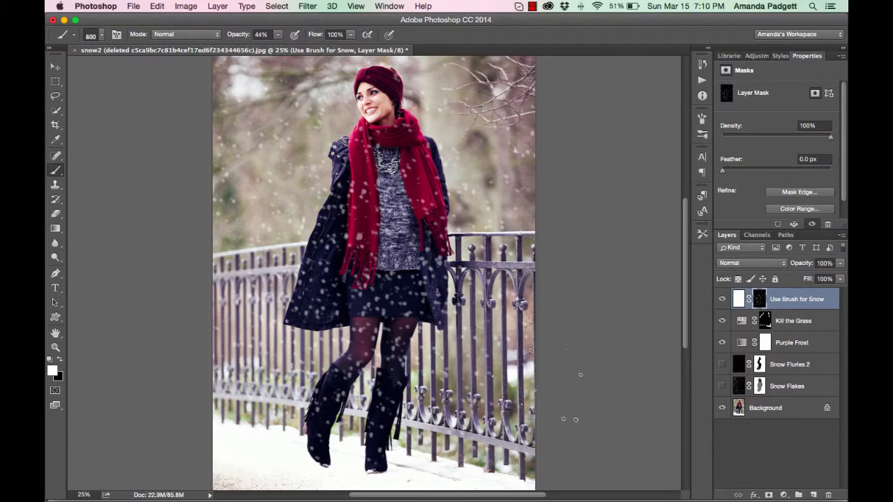
{"action": "mouse_move", "coordinate": [543, 410]}
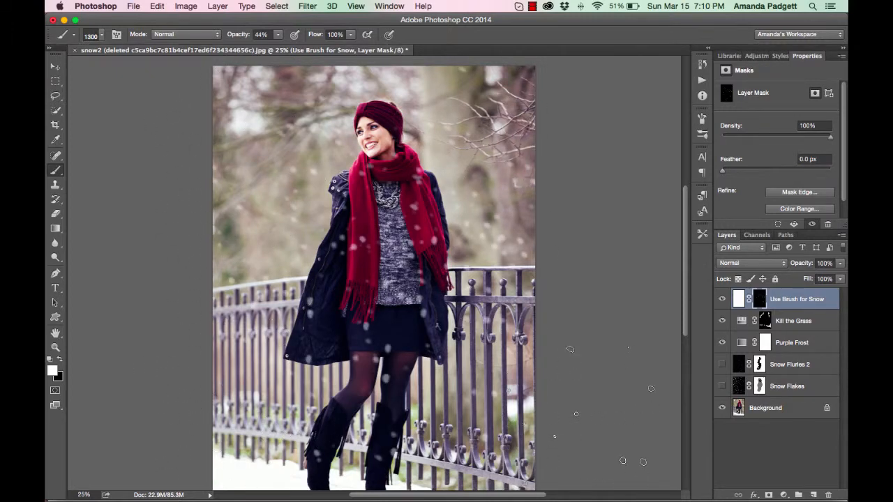
Make the Snow Flakes layer (Screen, ~32% opacity) the working layer.
{"action": "left_click", "coordinate": [722, 385]}
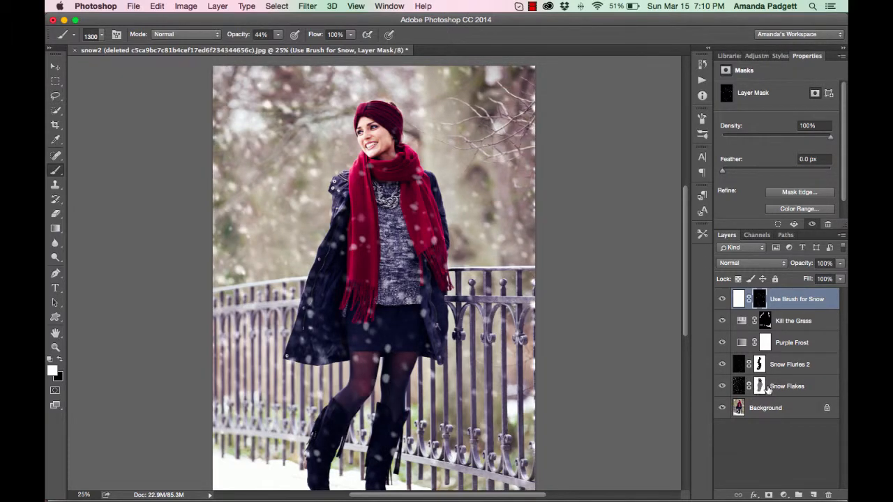
{"action": "left_click", "coordinate": [787, 385]}
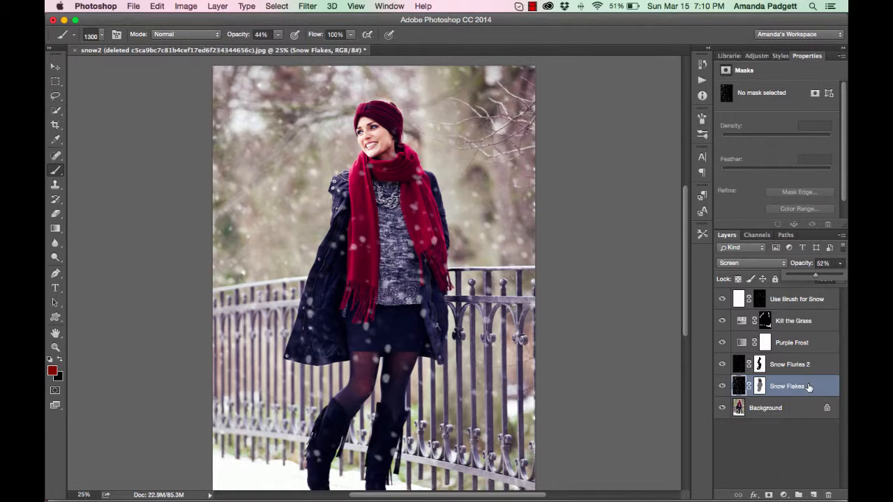
{"action": "mouse_move", "coordinate": [803, 364]}
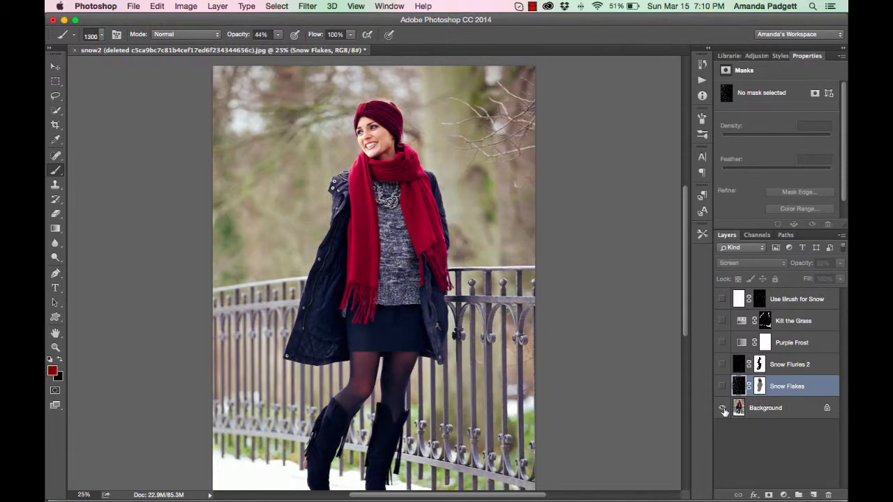
{"action": "mouse_move", "coordinate": [722, 407]}
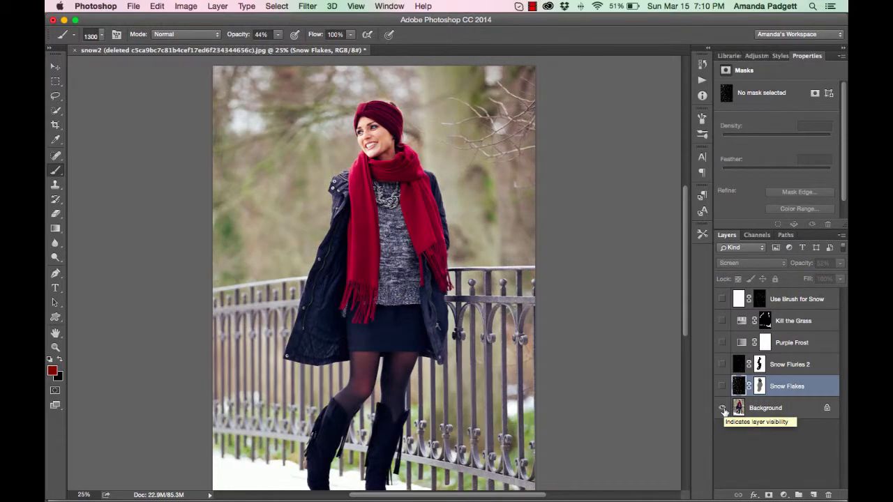